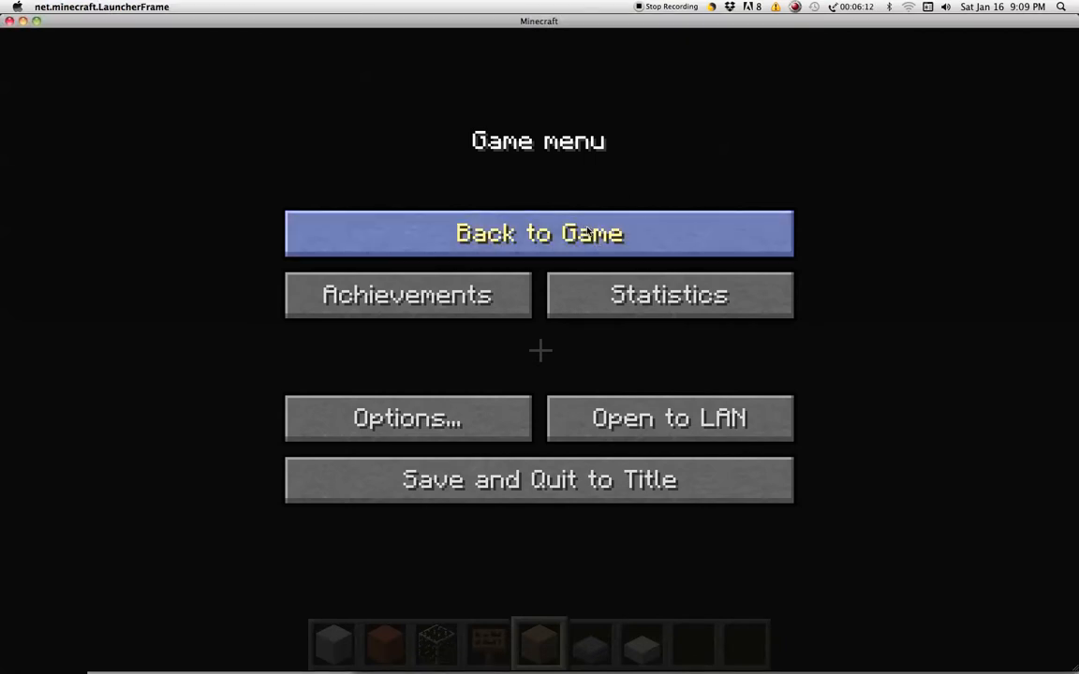
Resume play from the game menu and fly over the town's houses, shops, roads and water.
left_click(539, 232)
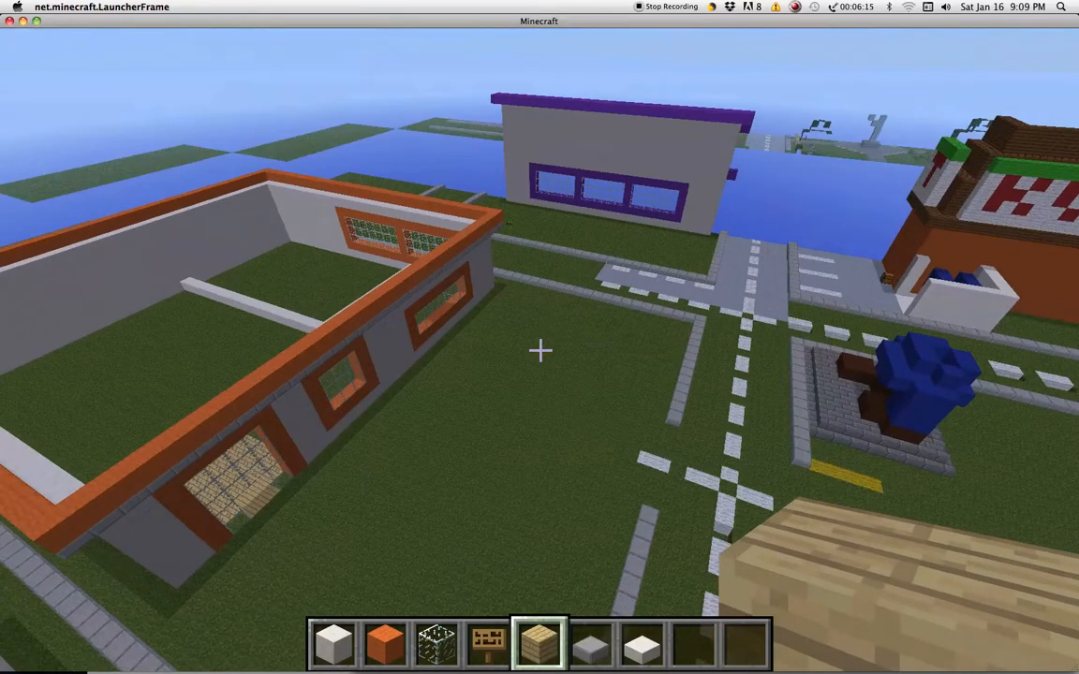
mouse_move(540, 352)
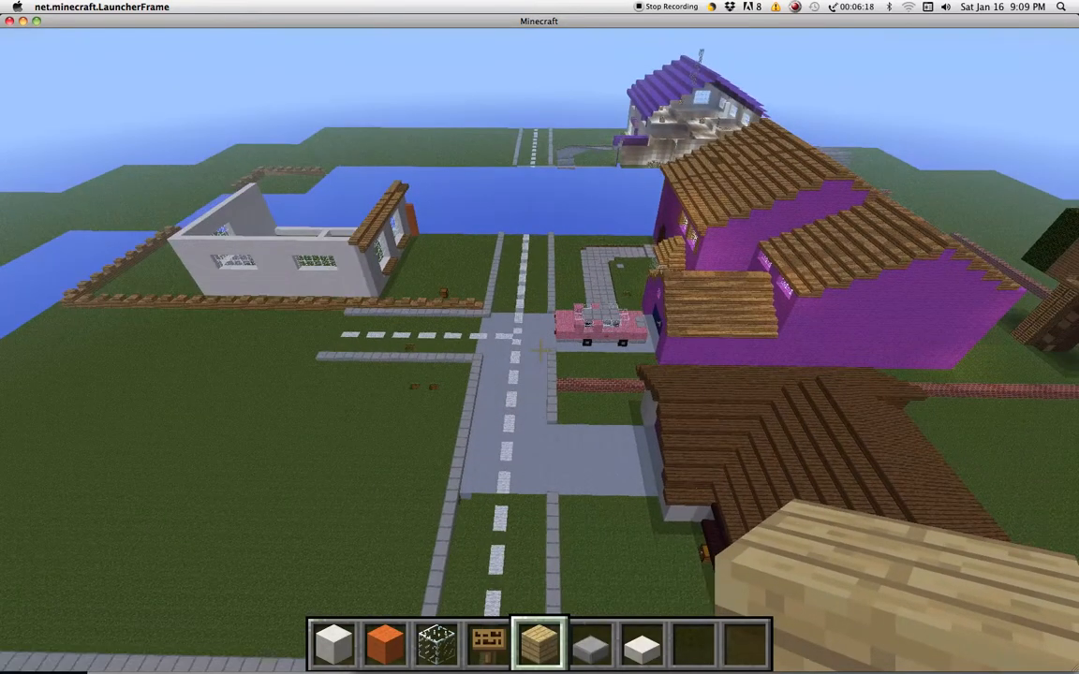
mouse_move(540, 352)
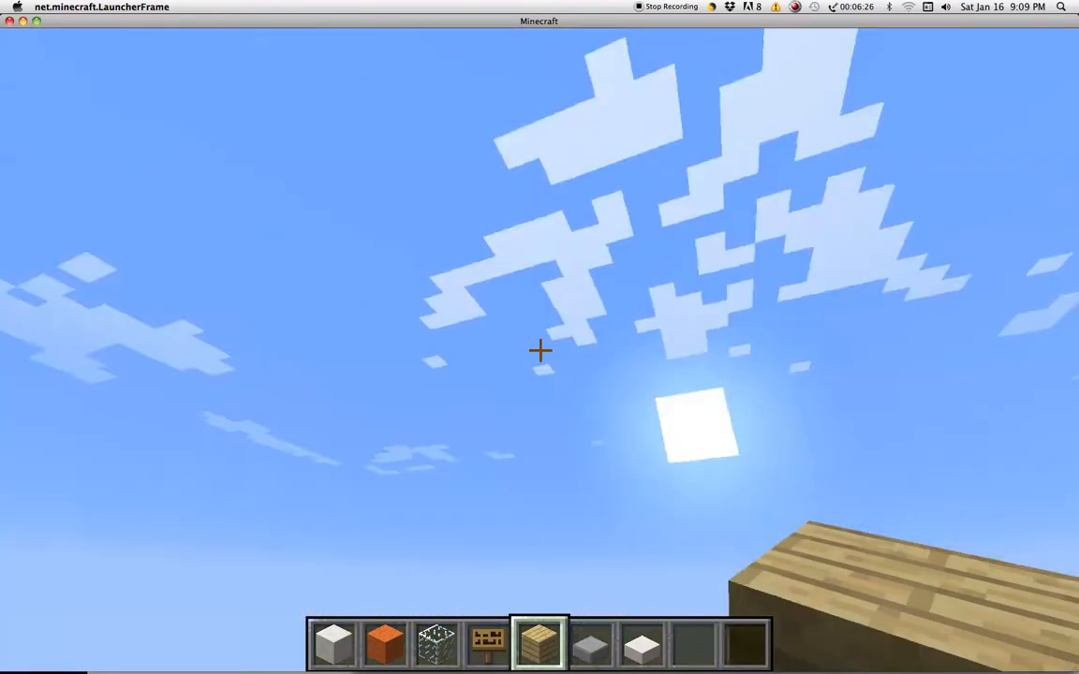
mouse_move(539, 352)
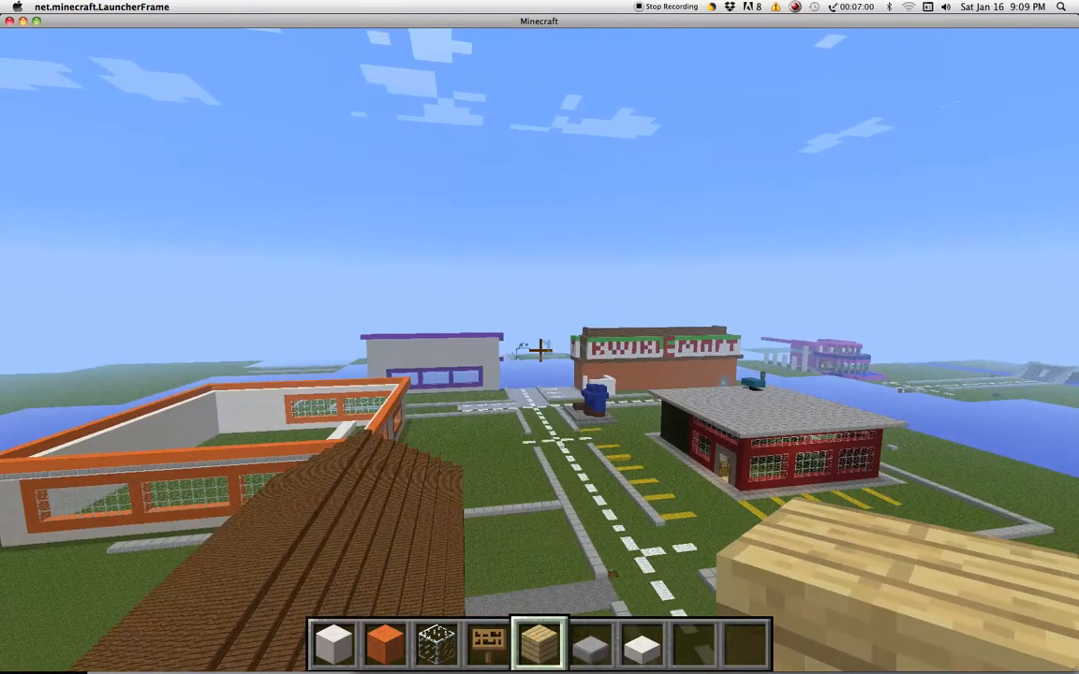
mouse_move(539, 338)
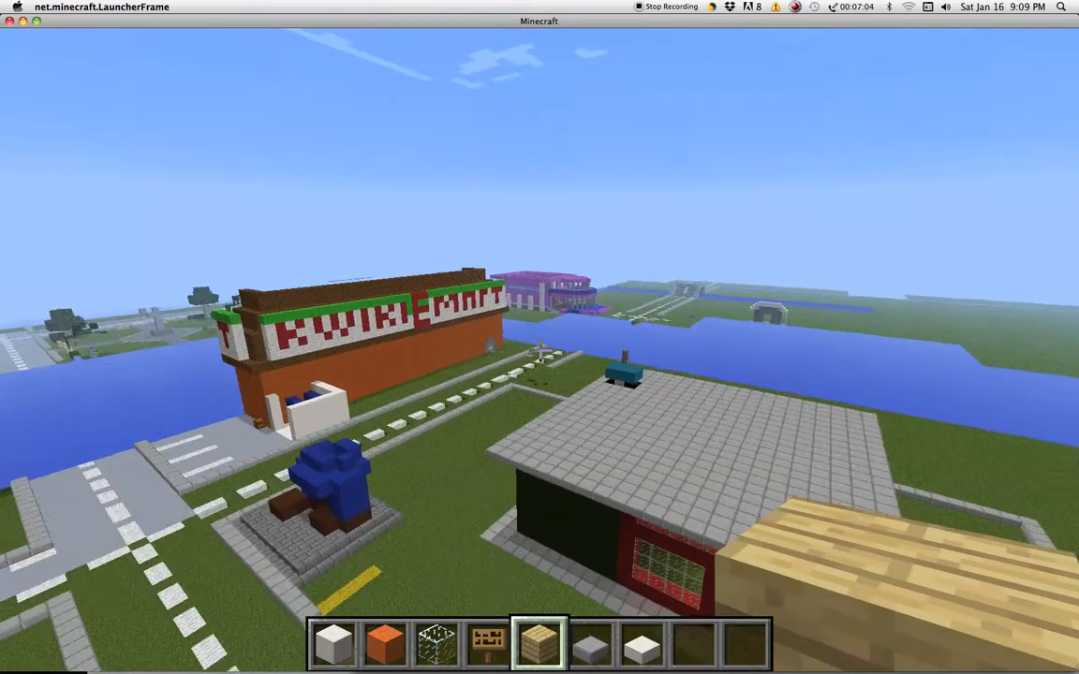
mouse_move(540, 352)
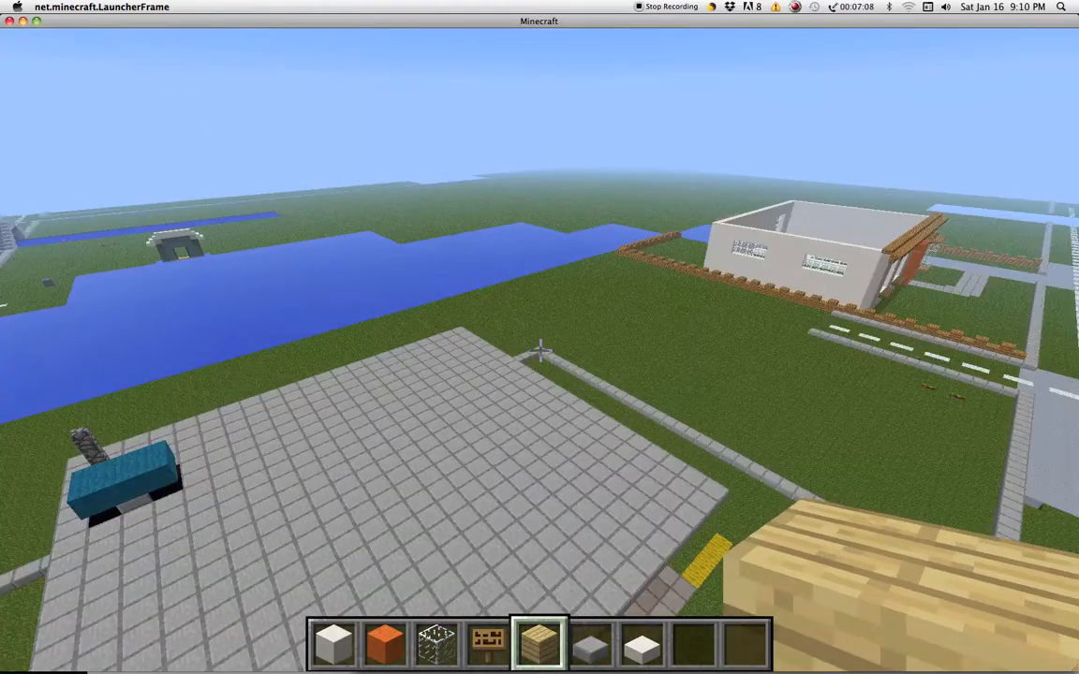
mouse_move(540, 354)
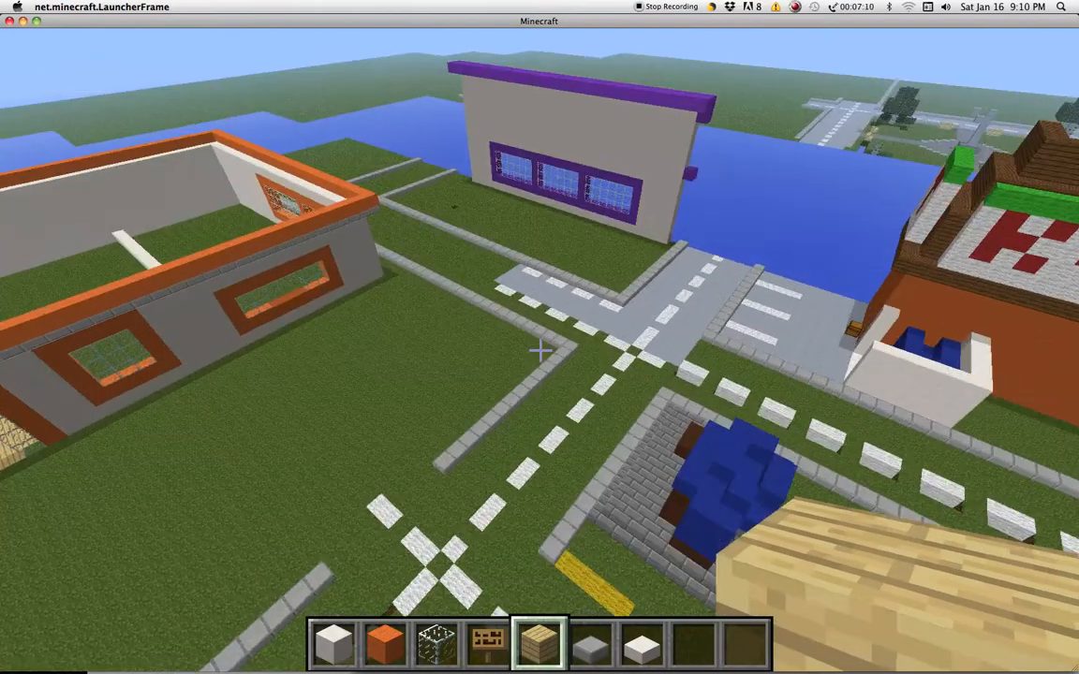
Pause the flyover with Escape, bringing the game menu up over the town.
key("Escape")
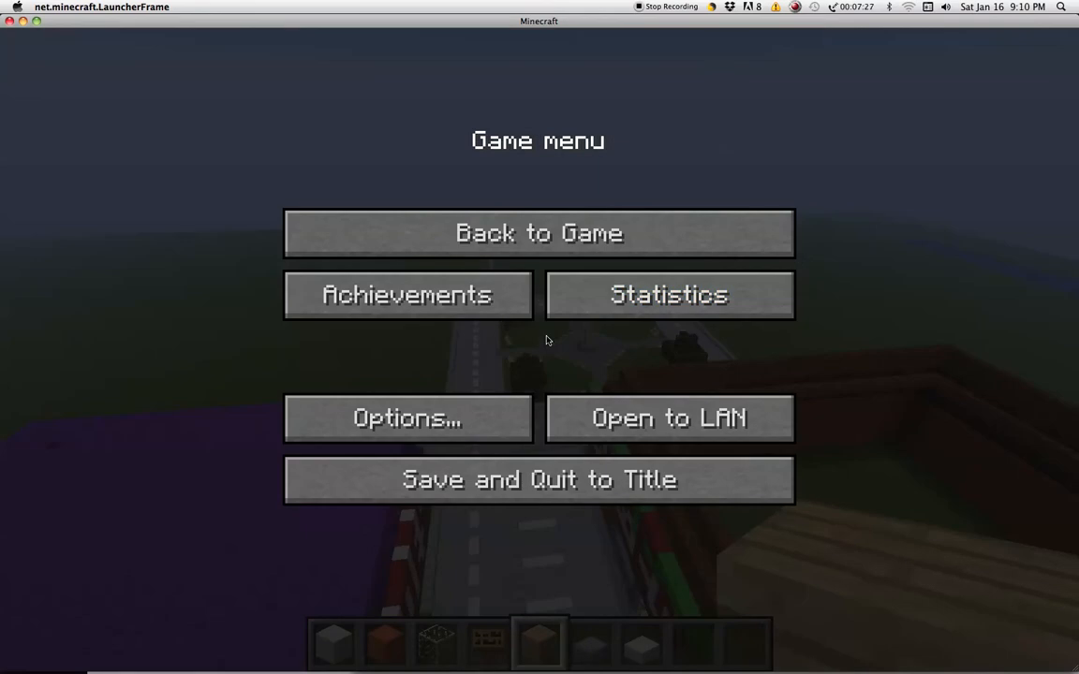
mouse_move(607, 71)
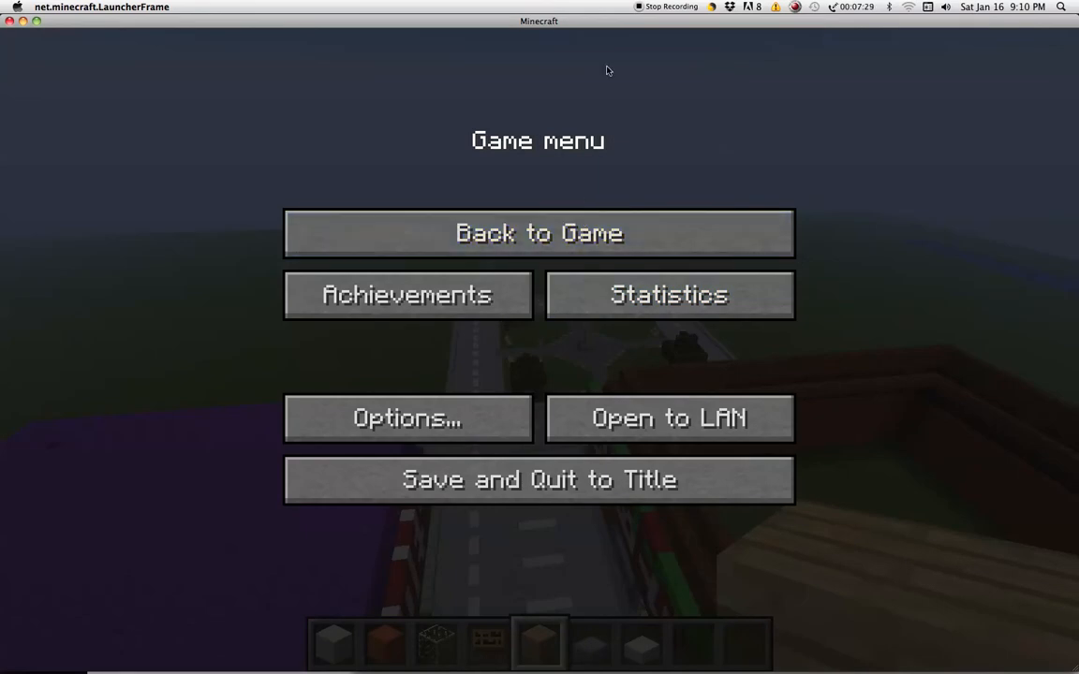
mouse_move(618, 41)
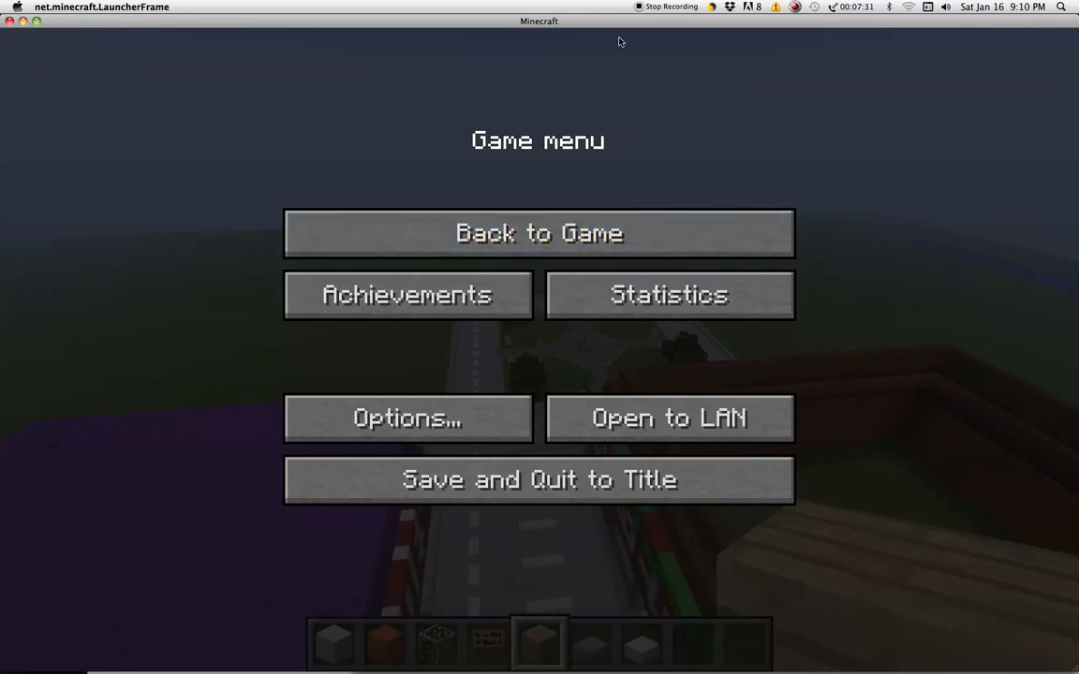